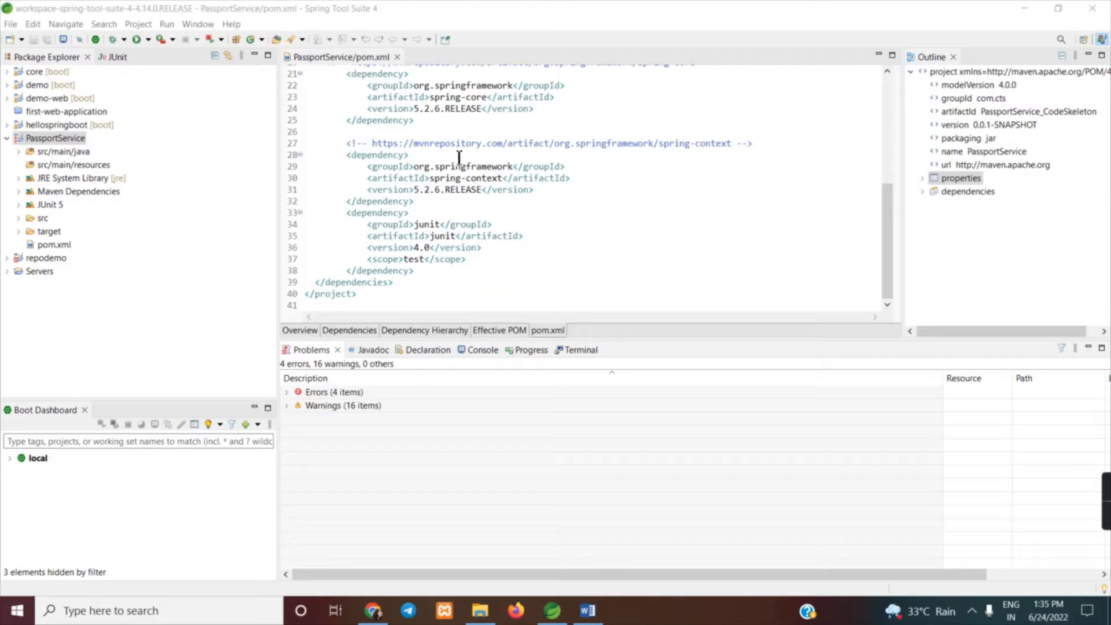
# - Run Maven clean on PassportService from its Run As context menu and confirm BUILD SUCCESS
pyautogui.click(56, 139)
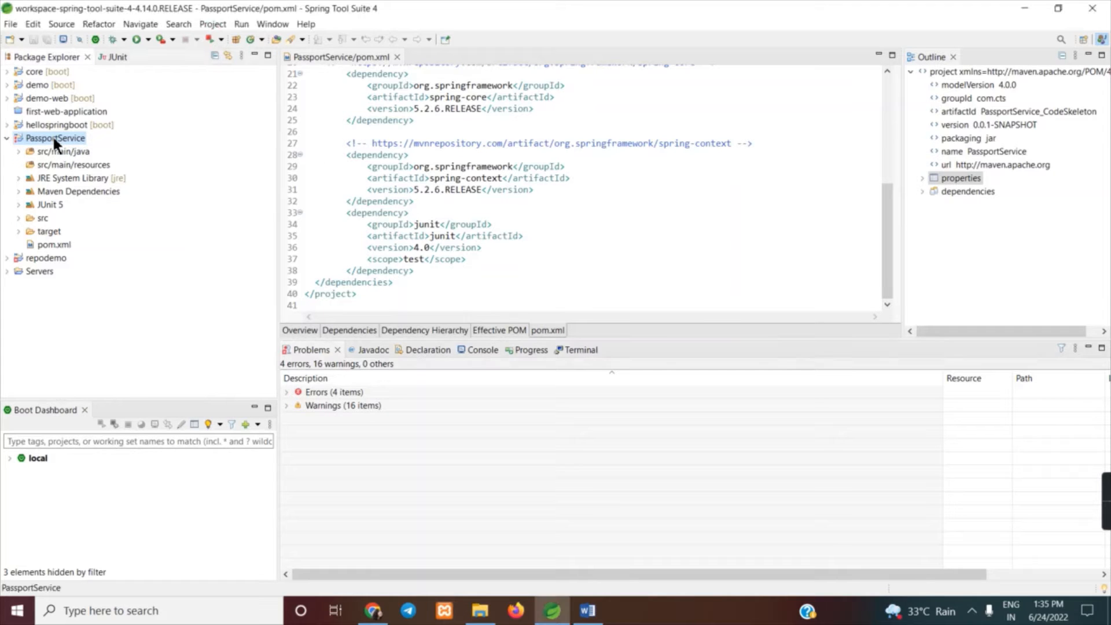
pyautogui.rightClick(53, 138)
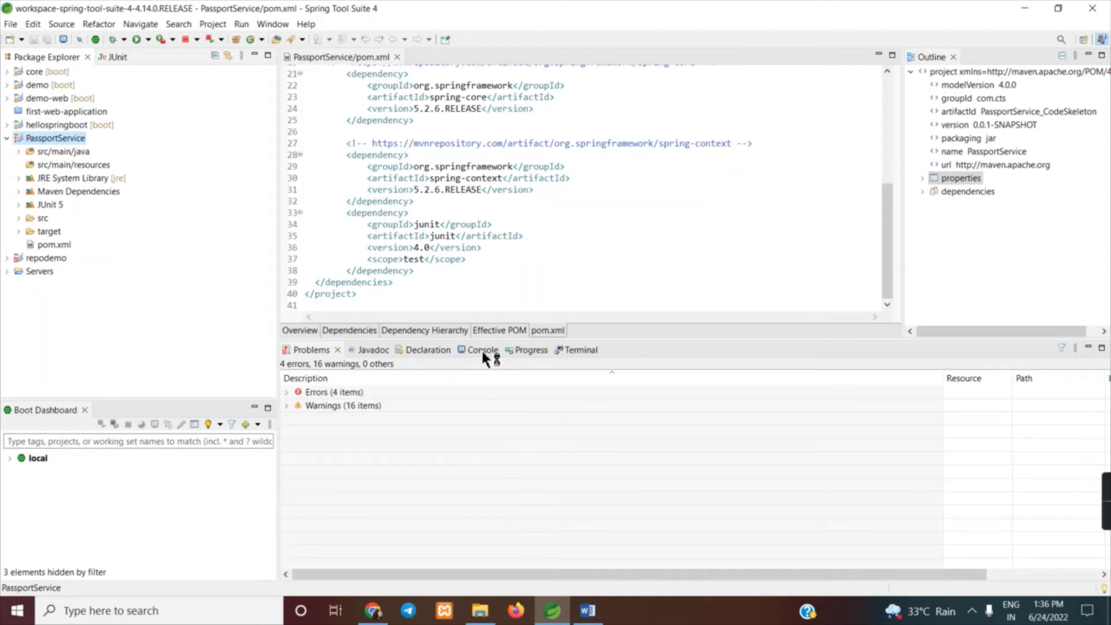
pyautogui.click(482, 350)
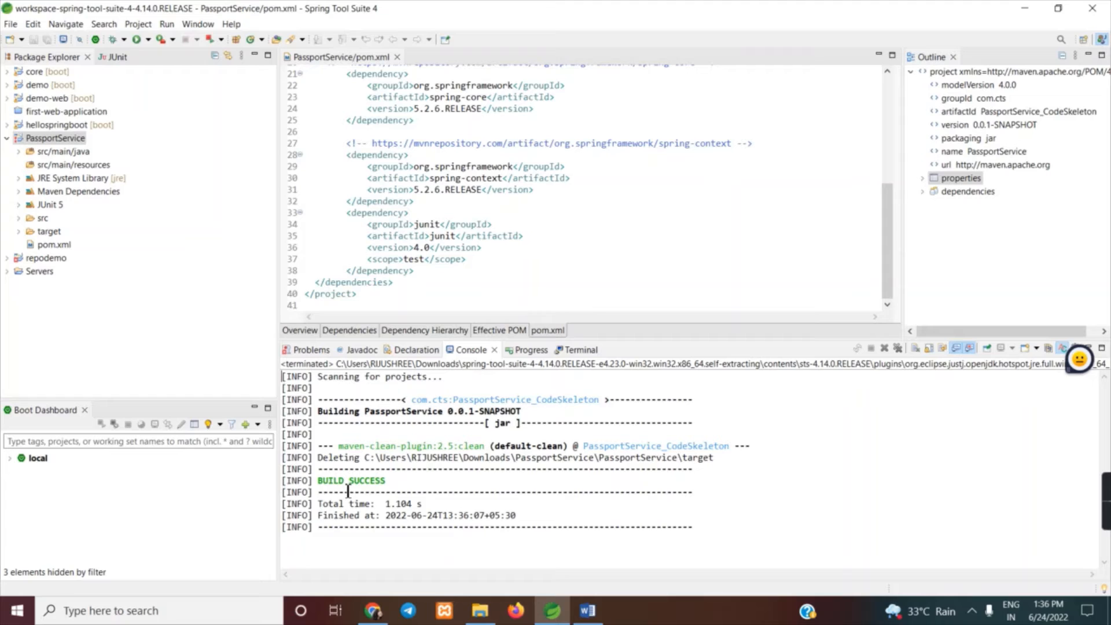
pyautogui.click(55, 139)
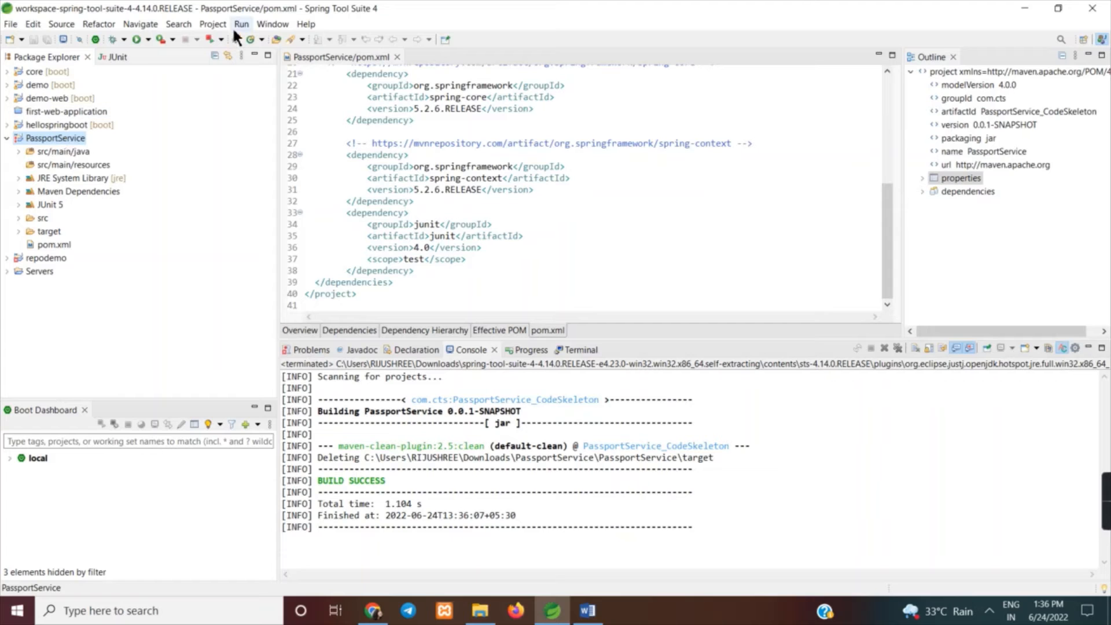
# - Run Maven install on PassportService from the Run menu, building and installing the SNAPSHOT jar
pyautogui.click(241, 24)
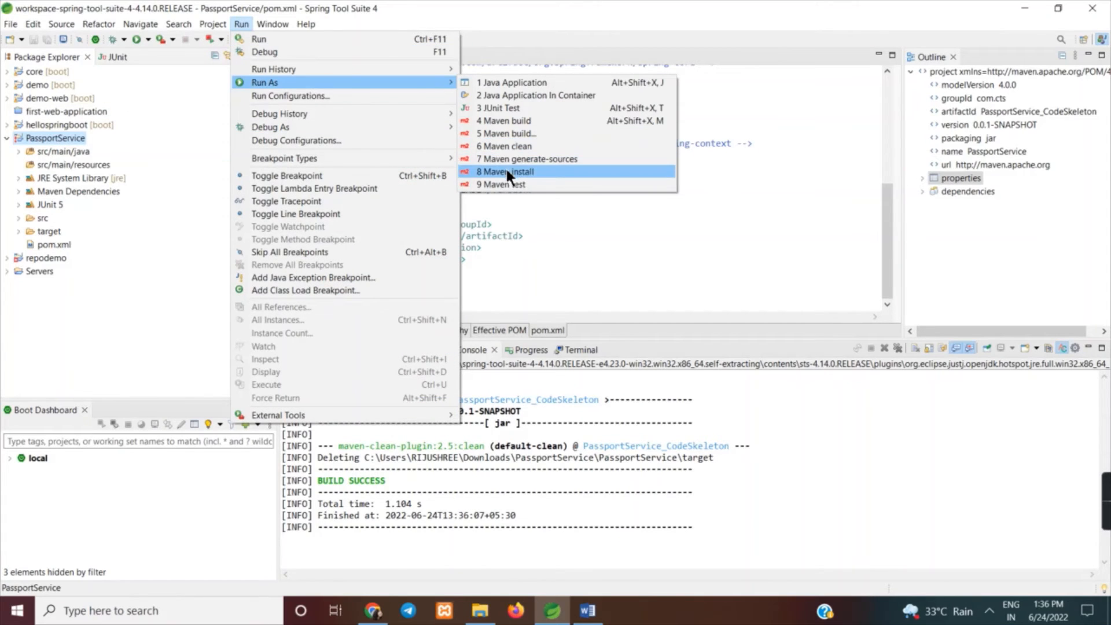
pyautogui.click(507, 171)
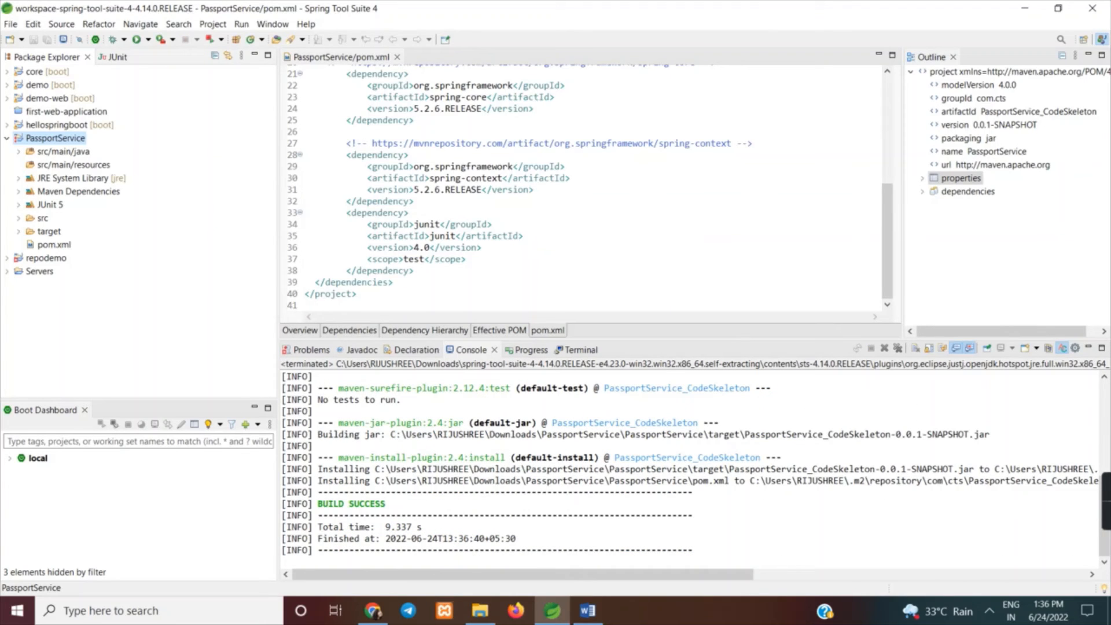
pyautogui.moveTo(223, 382)
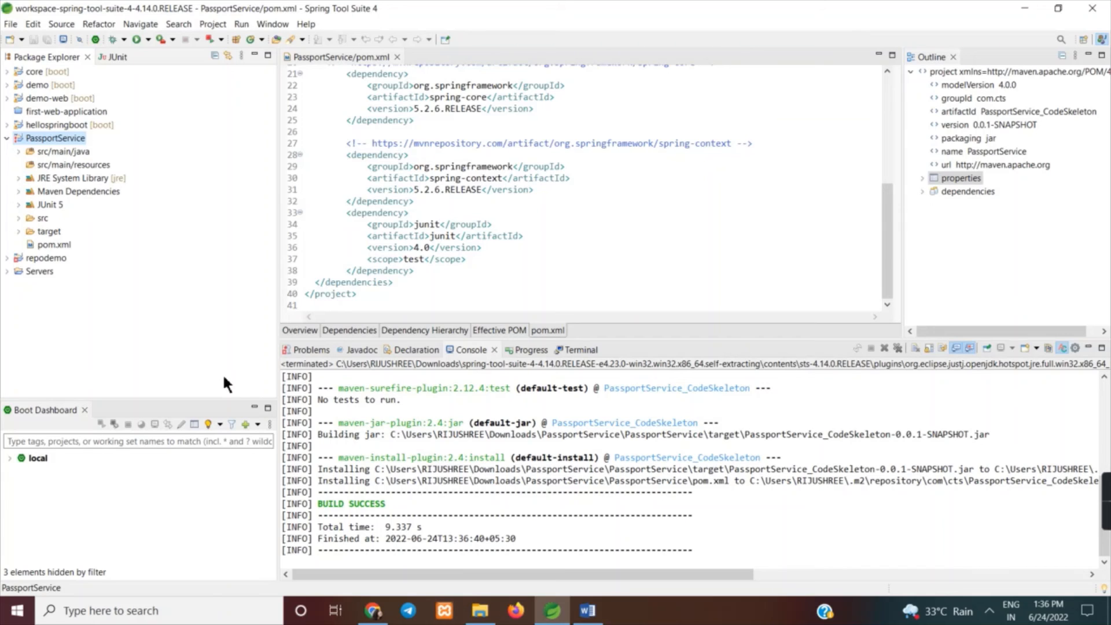
pyautogui.moveTo(862, 514)
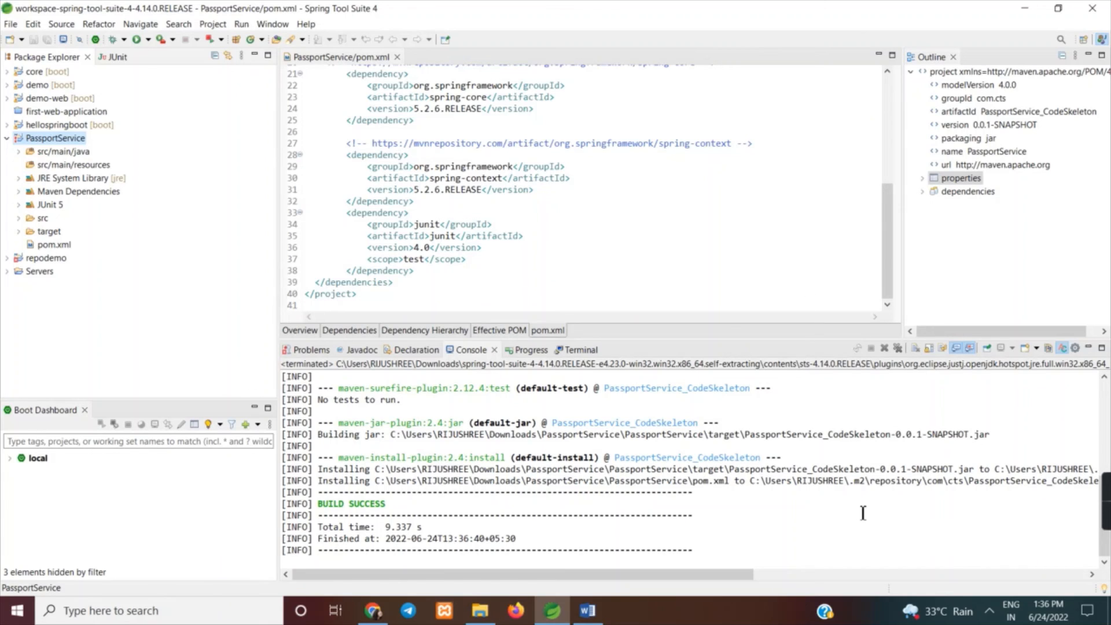